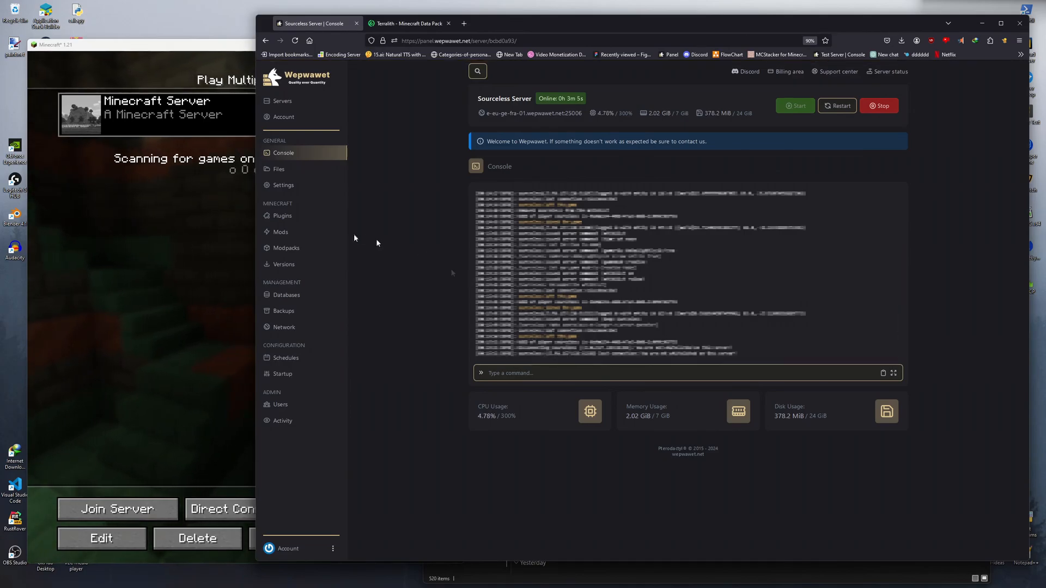
Step: Whitelist the player from the console and join the server in Minecraft
text(whil)
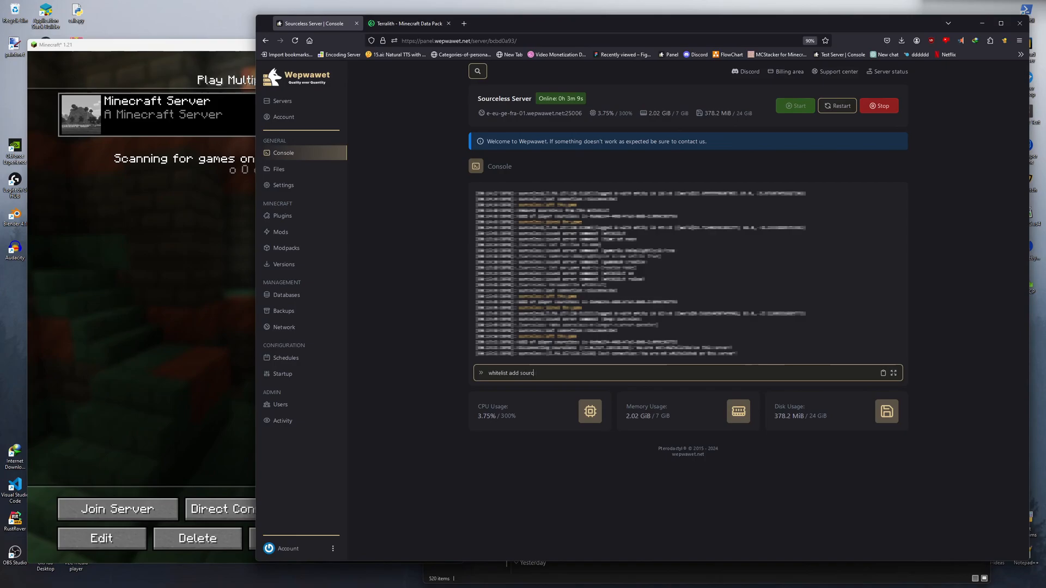
key(Return)
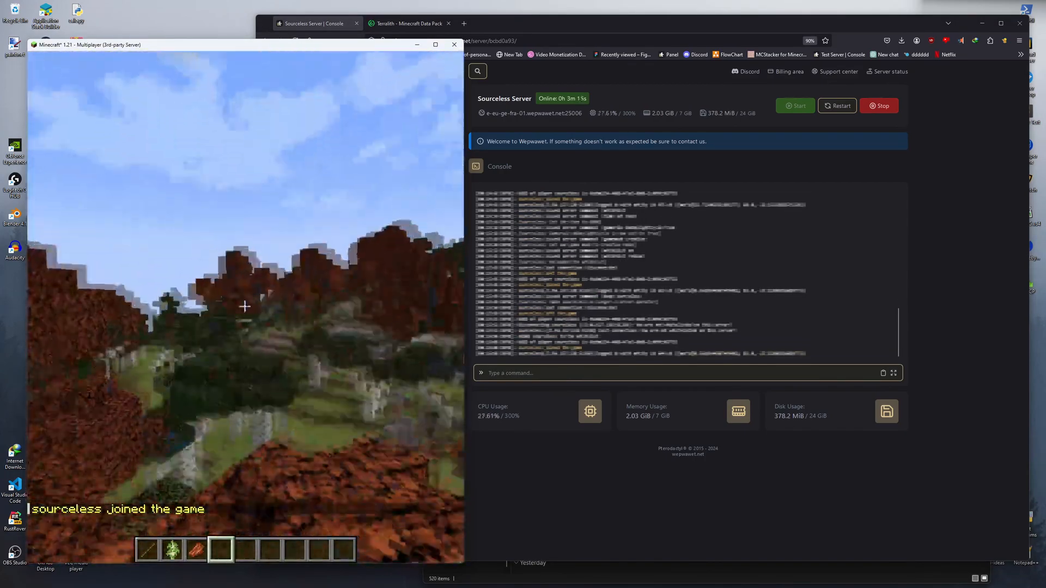
key(Escape)
text(white)
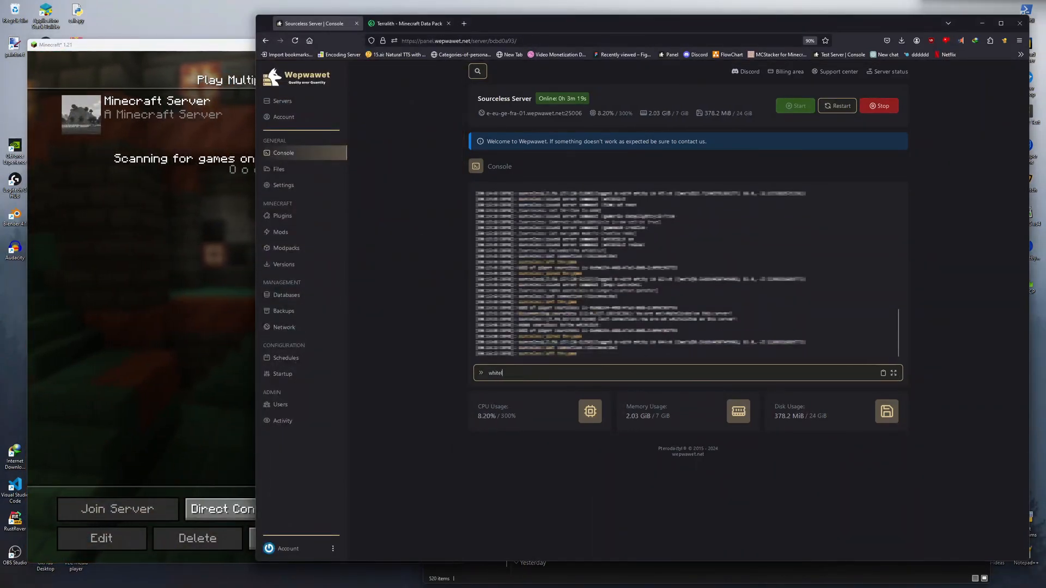
Step: Run the whitelist list command, get refused as not whitelisted, then rejoin successfully
text(list)
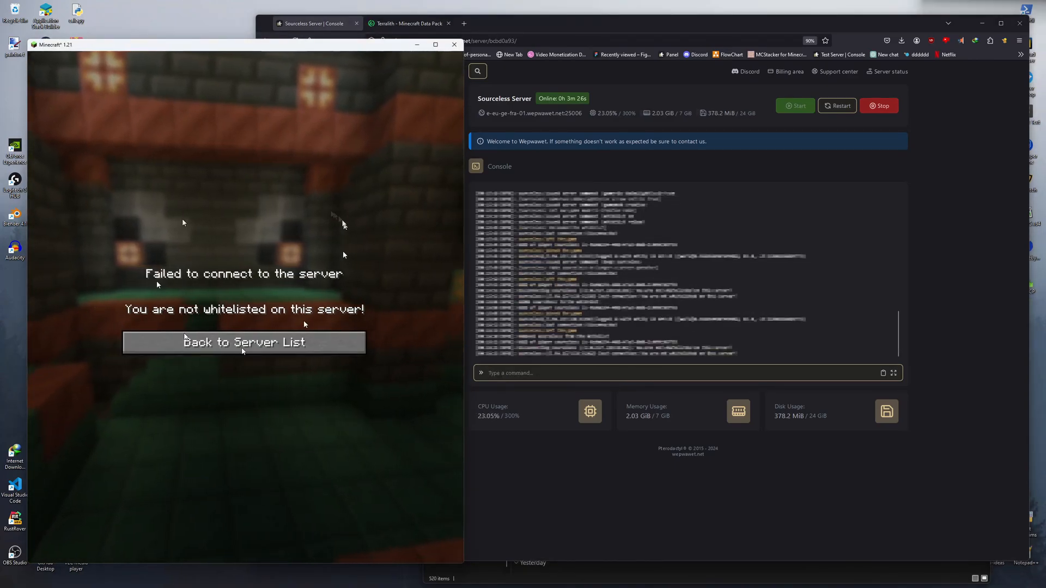
mouse_move(319, 360)
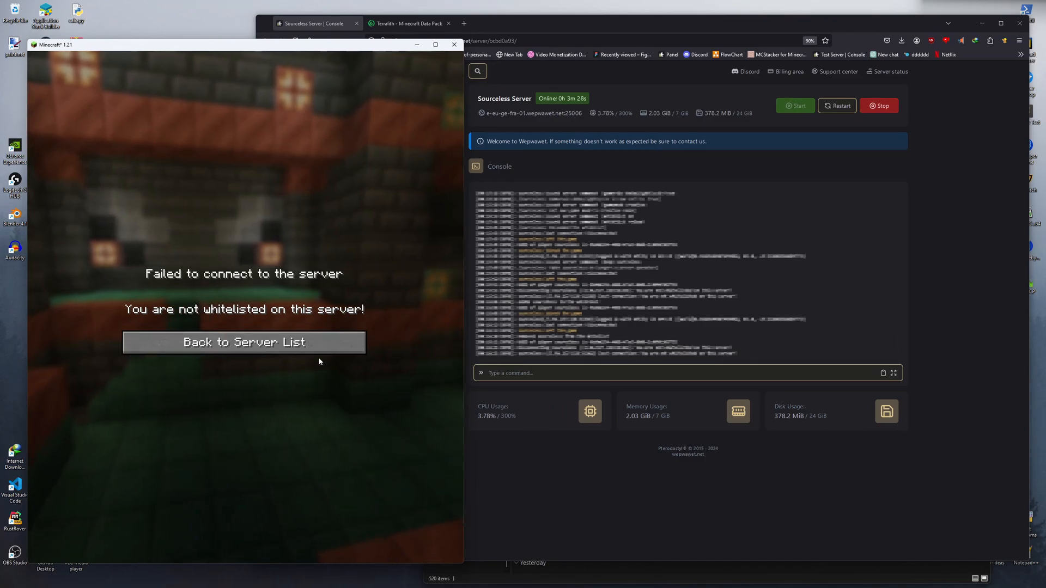
click(243, 342)
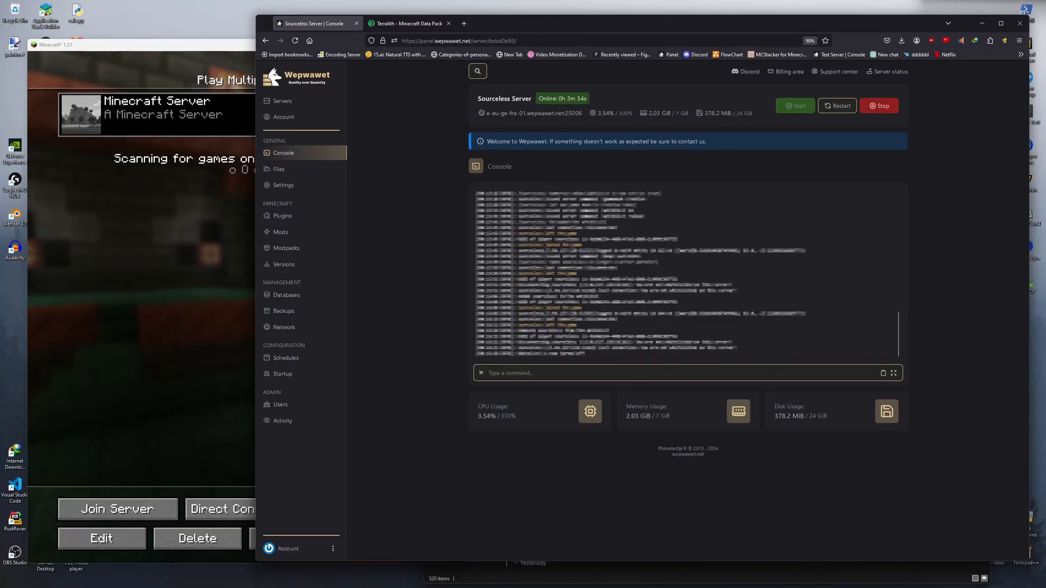
click(118, 509)
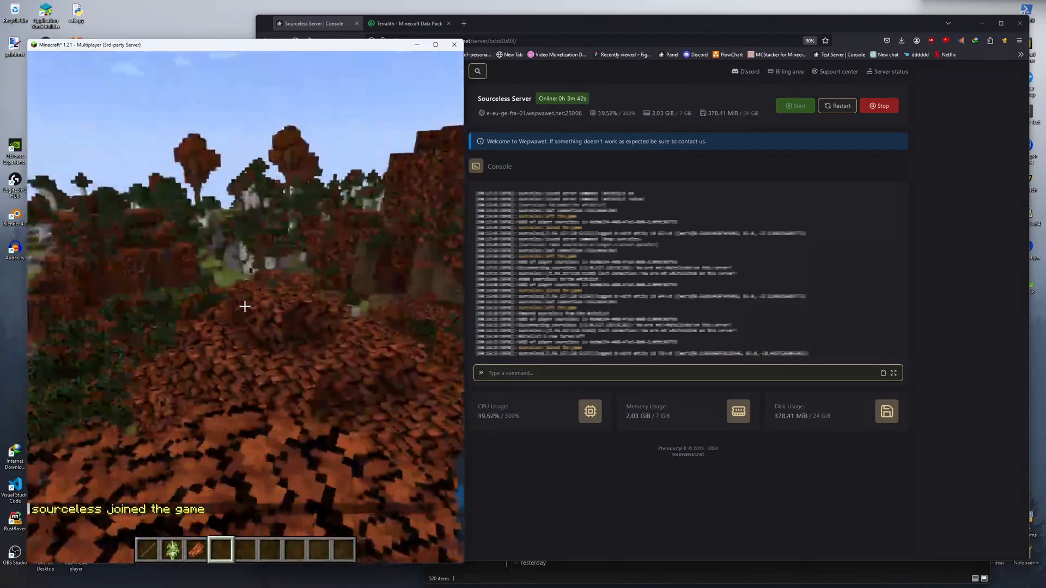
key(e)
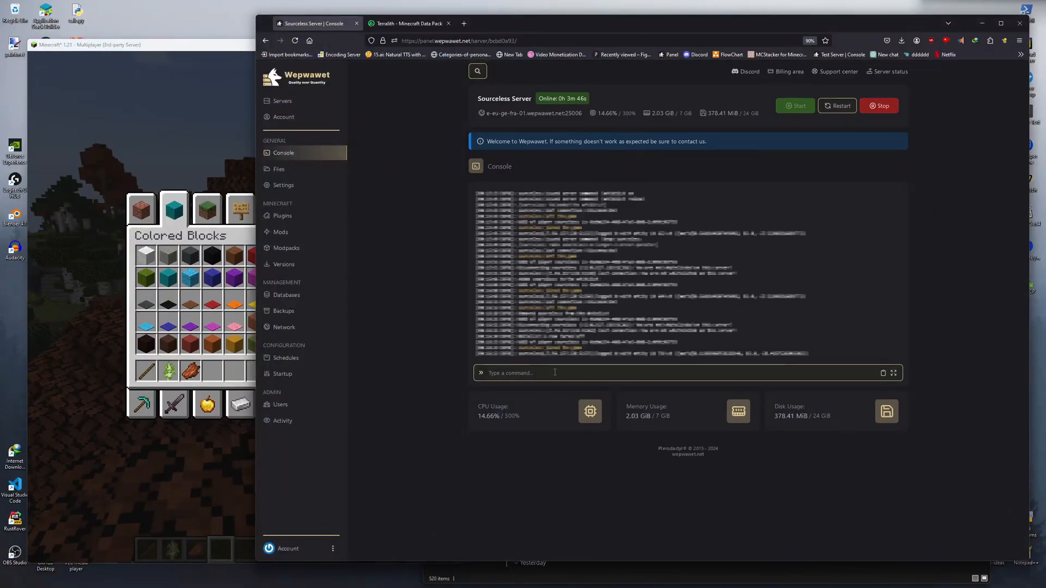
Step: Ban the player 'sourceles' from the console and see Minecraft refuse the connection
text(ban sourceles)
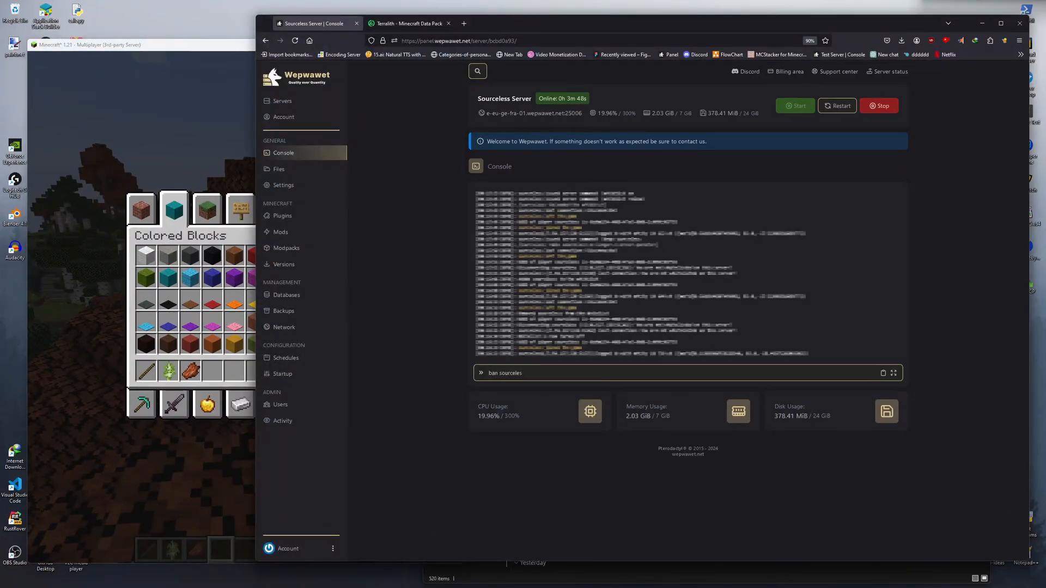
key(Return)
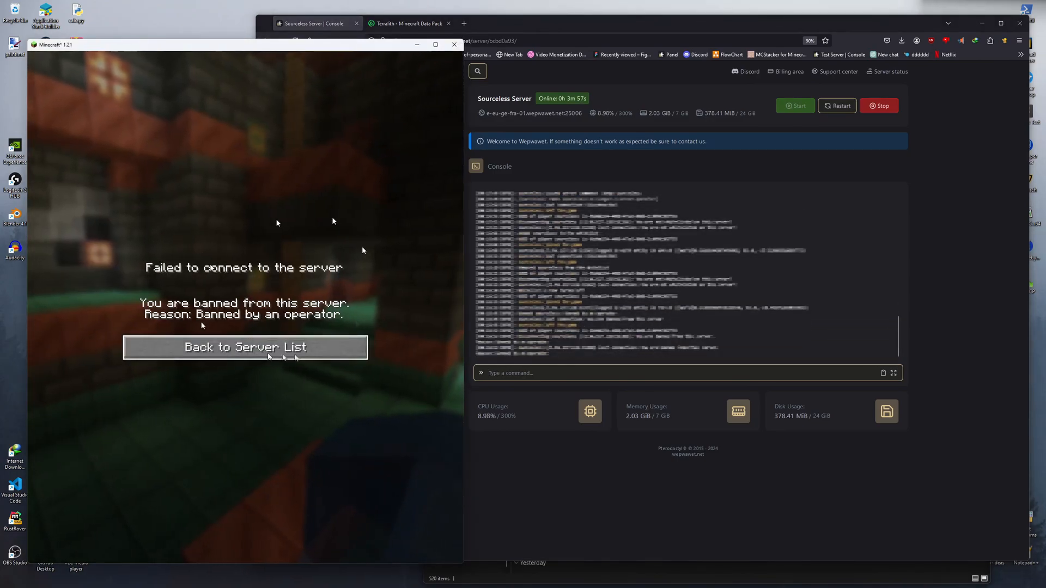
click(244, 346)
text(pardo)
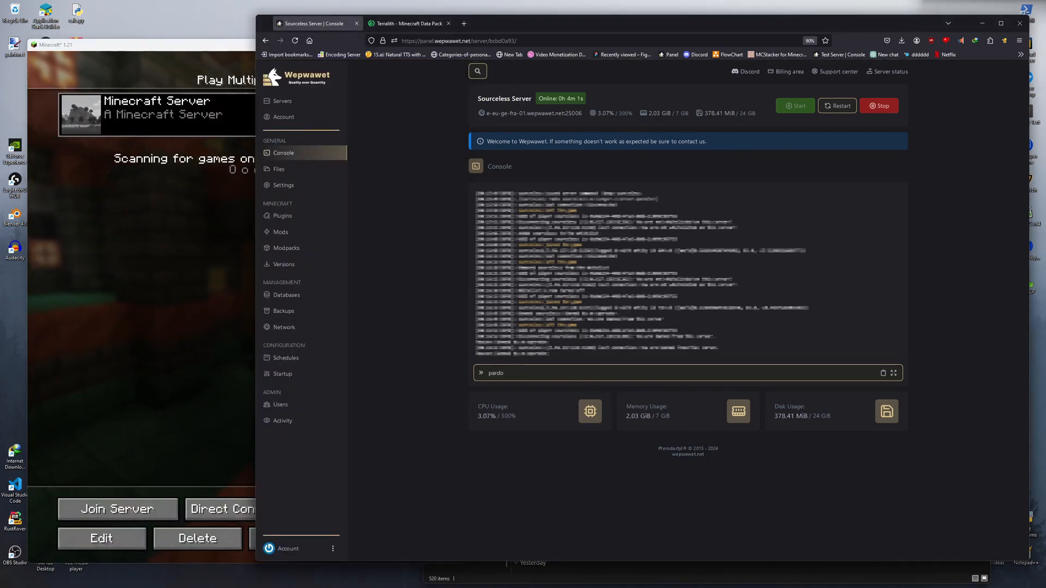
Step: Pardon the player, rejoin the server, then enter the invalid 'ipban' command
key(Return)
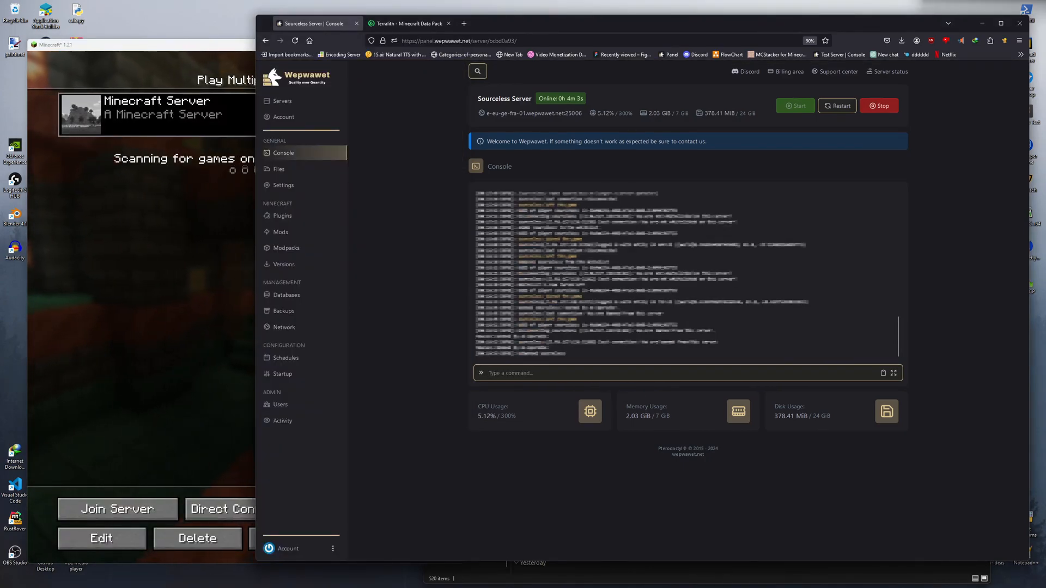
click(117, 509)
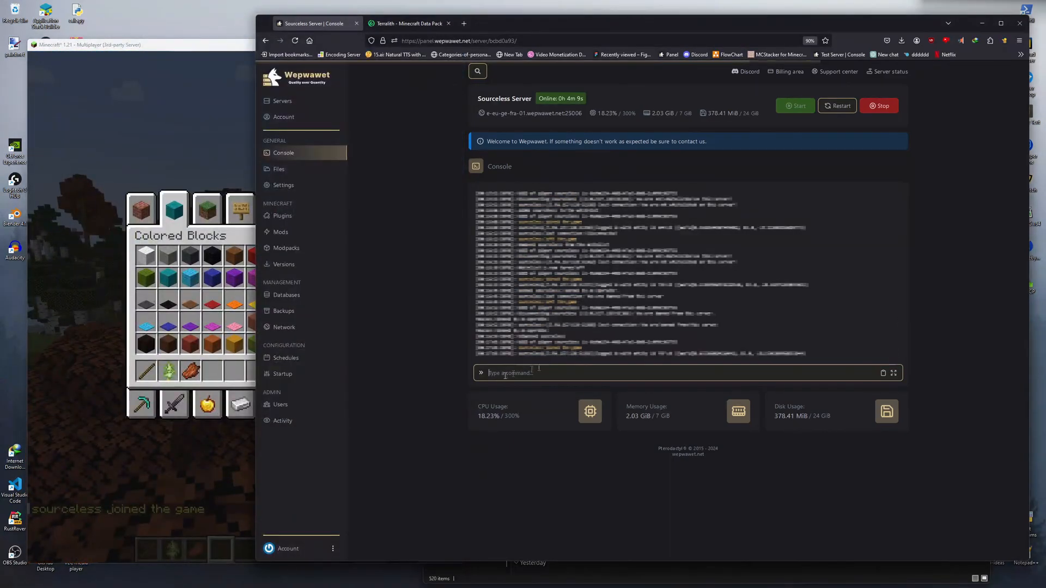
text(ipban)
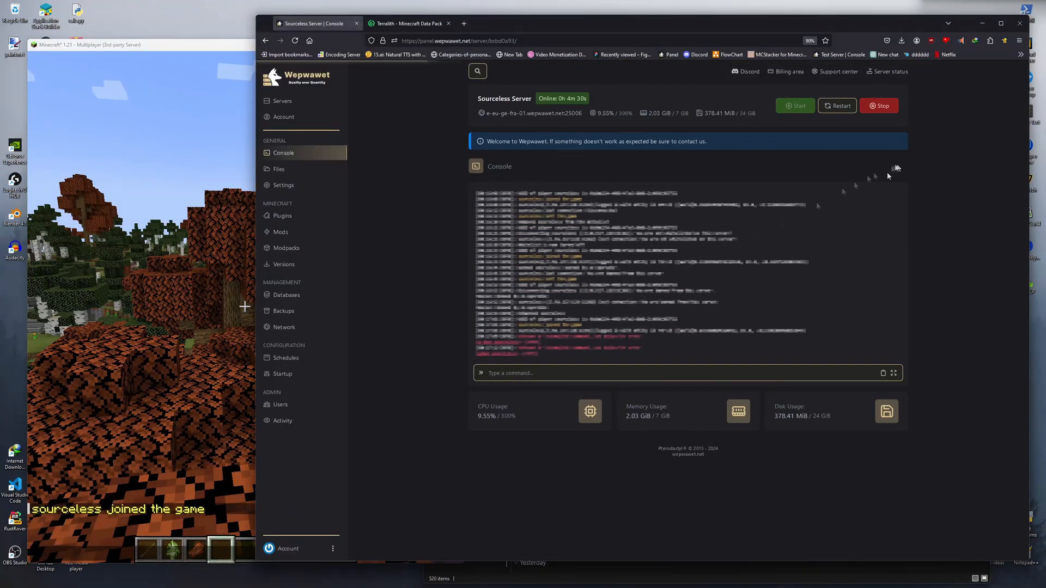
Step: Run ban-ip on the player and see the reconnect refused as IP-banned
text(b)
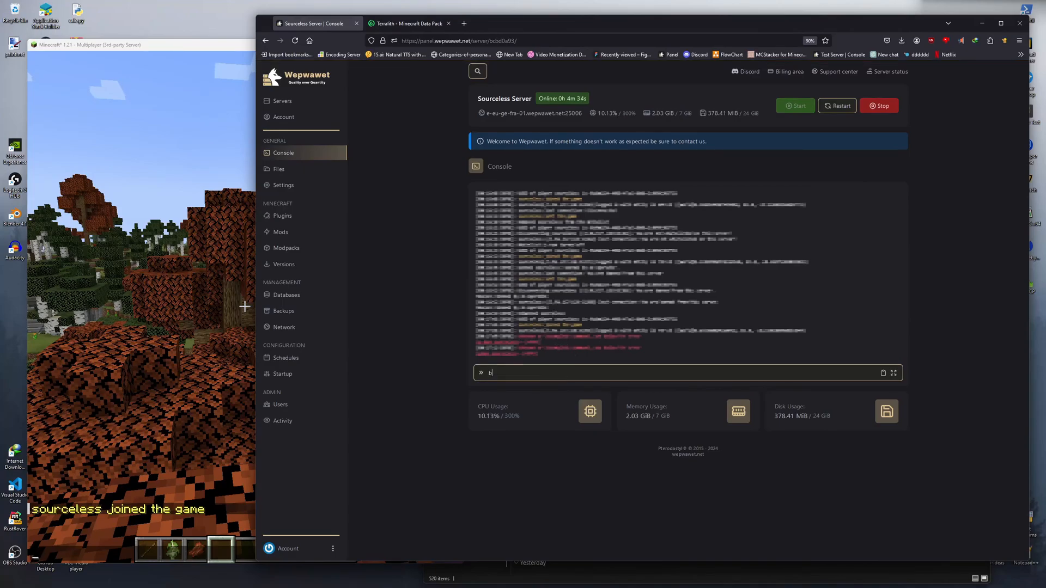
text(an-ip)
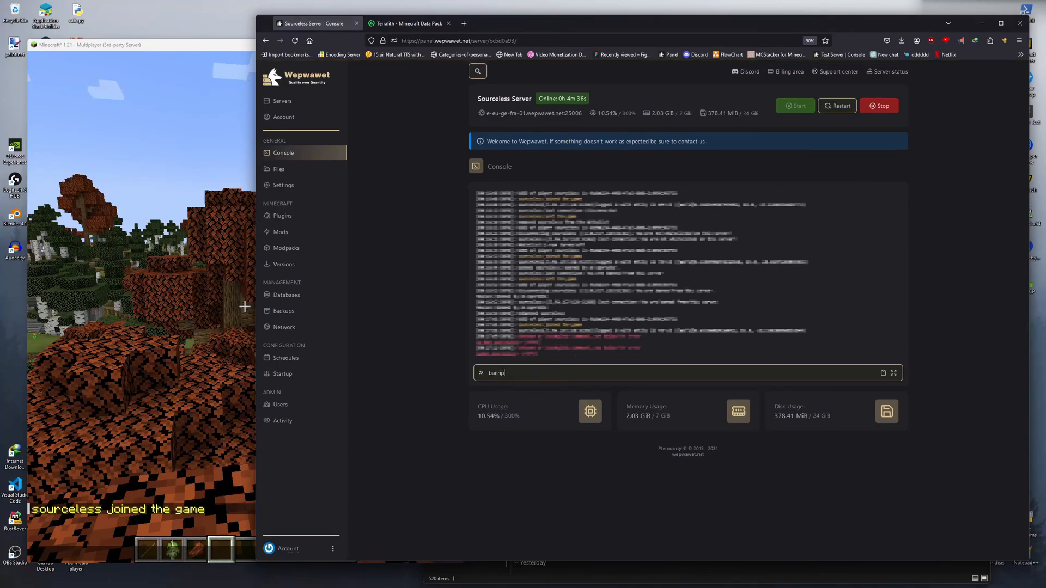
key(Return)
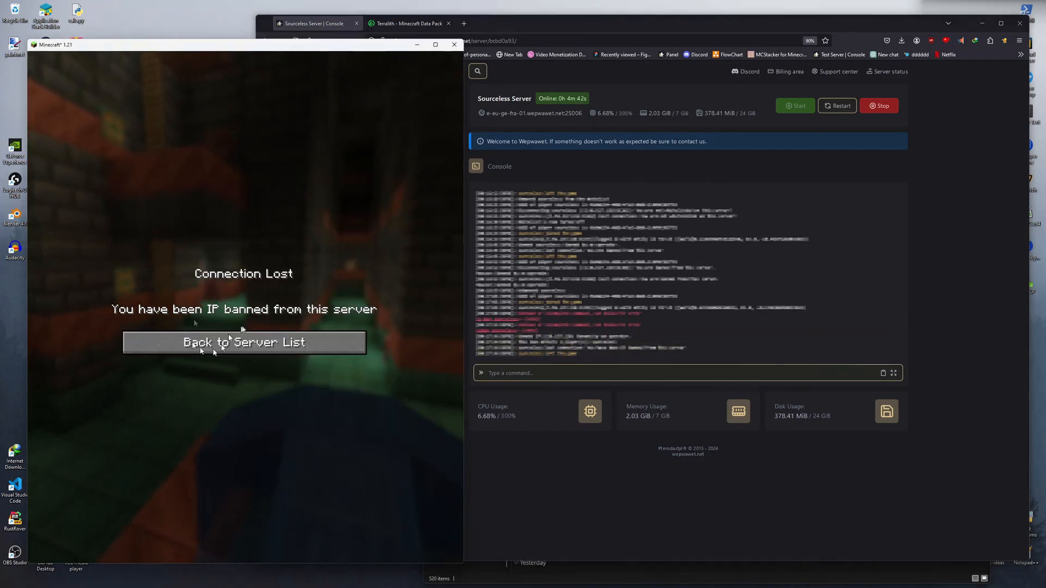
click(243, 343)
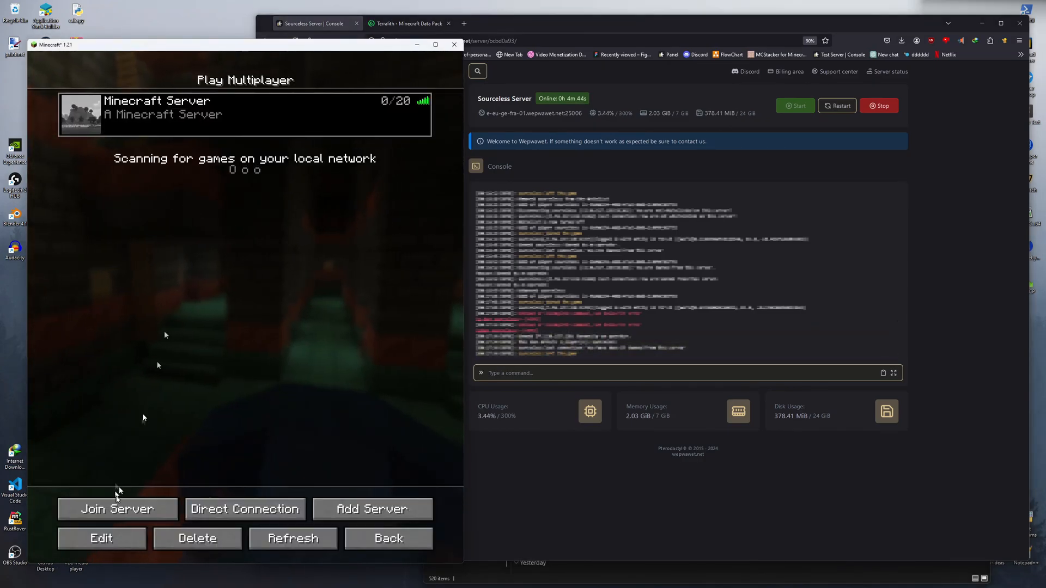
click(118, 509)
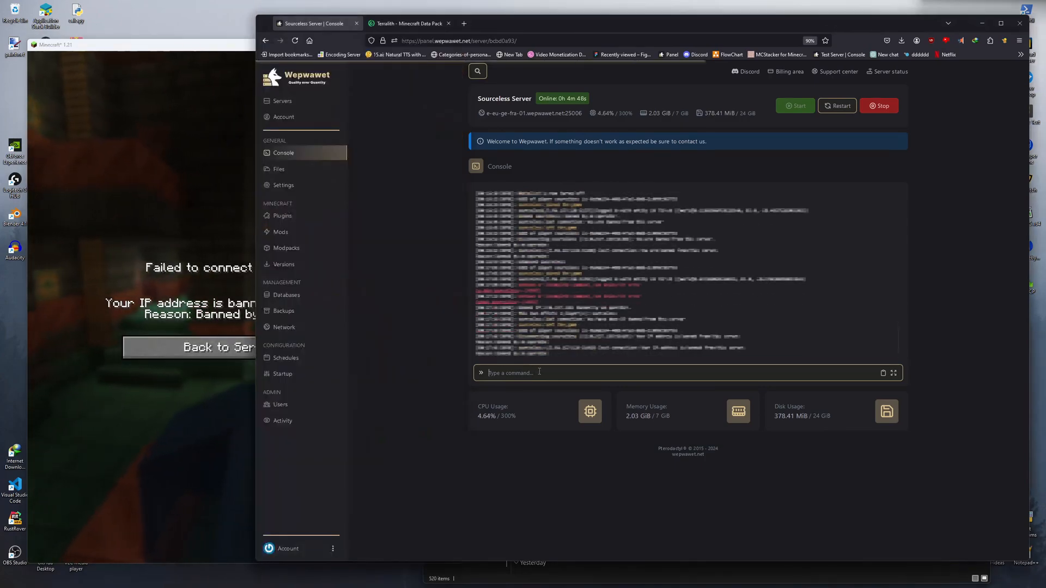
Step: Run pardon-ip for the banned IP address from the console
text(pardon-ip)
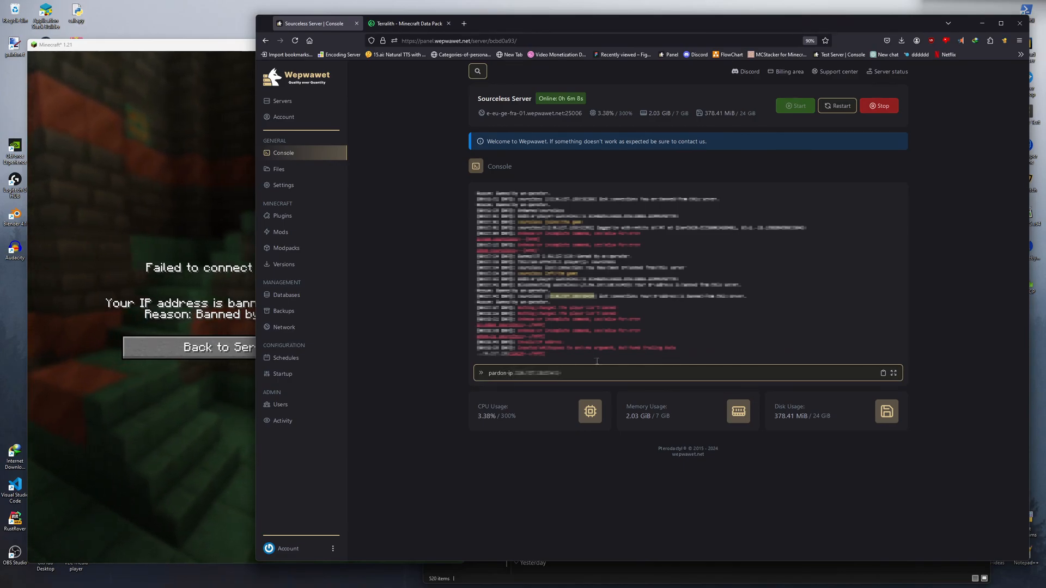
key(Return)
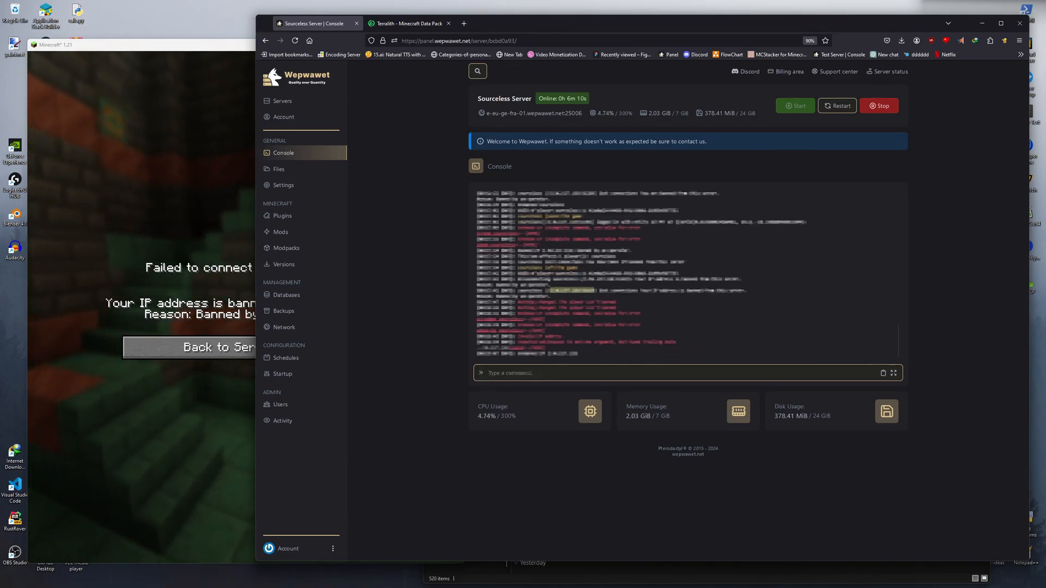